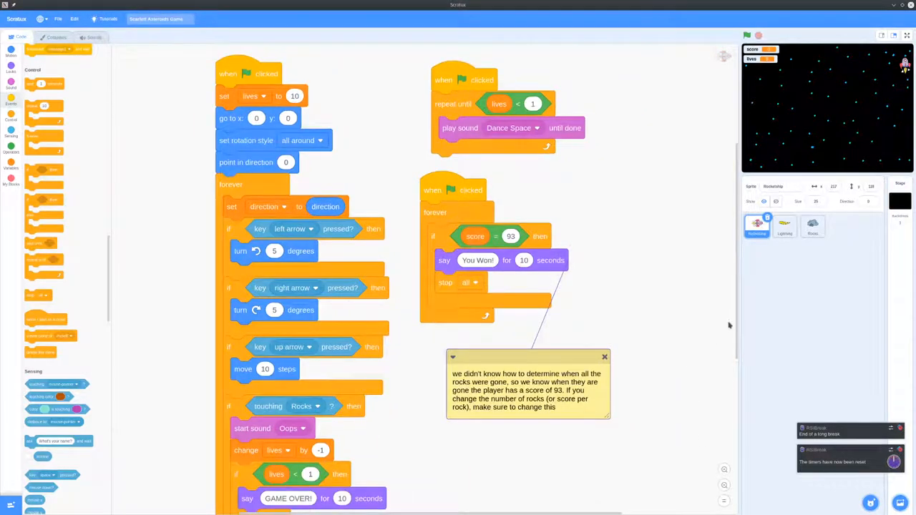
Step: Review the Lightning sprite's shooting-clone scripts, then show the Rocks sprite's splitting and scoring scripts
scroll("down", 3)
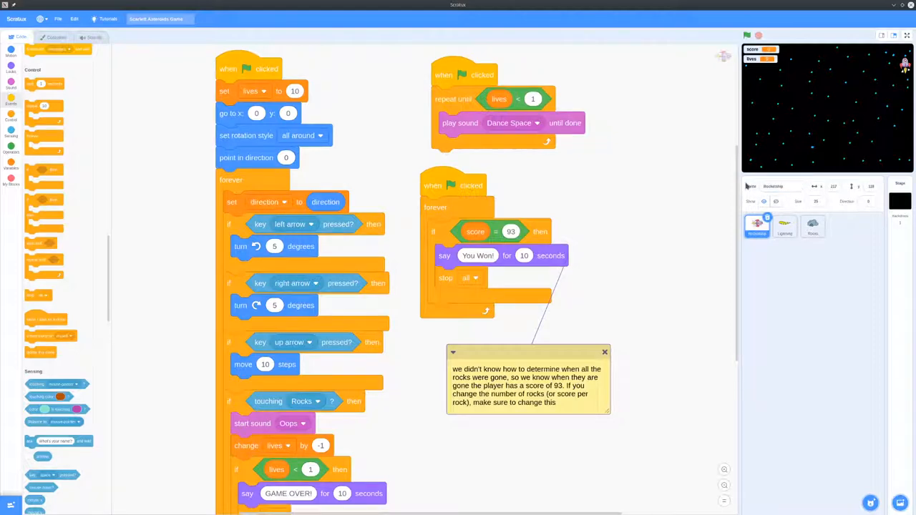
mouse_move(835, 155)
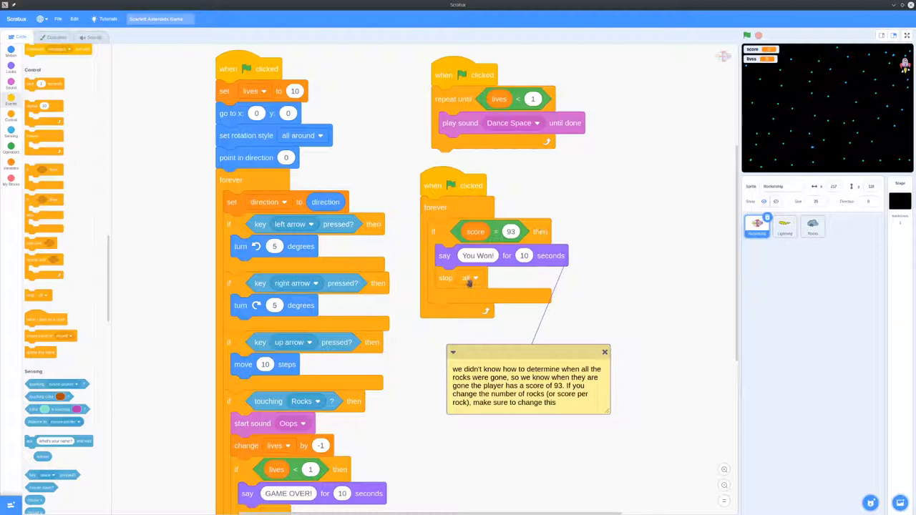
left_click(784, 225)
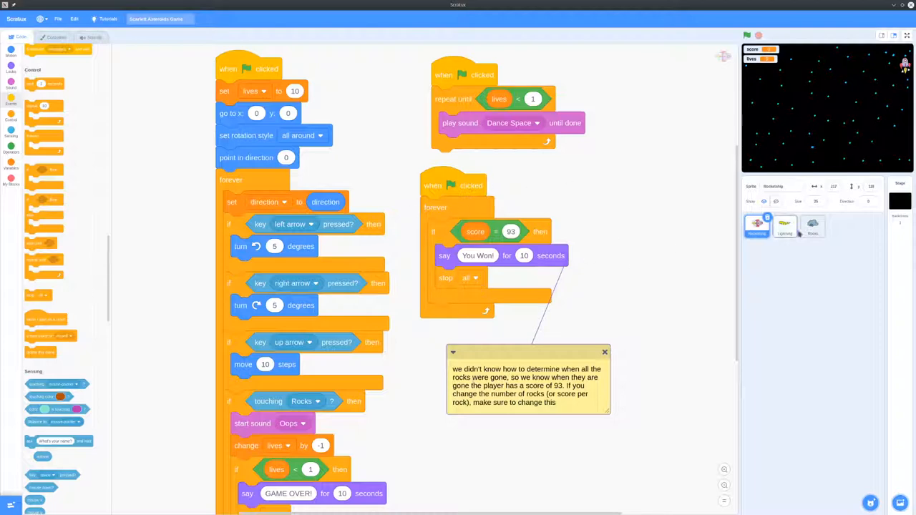
left_click(784, 226)
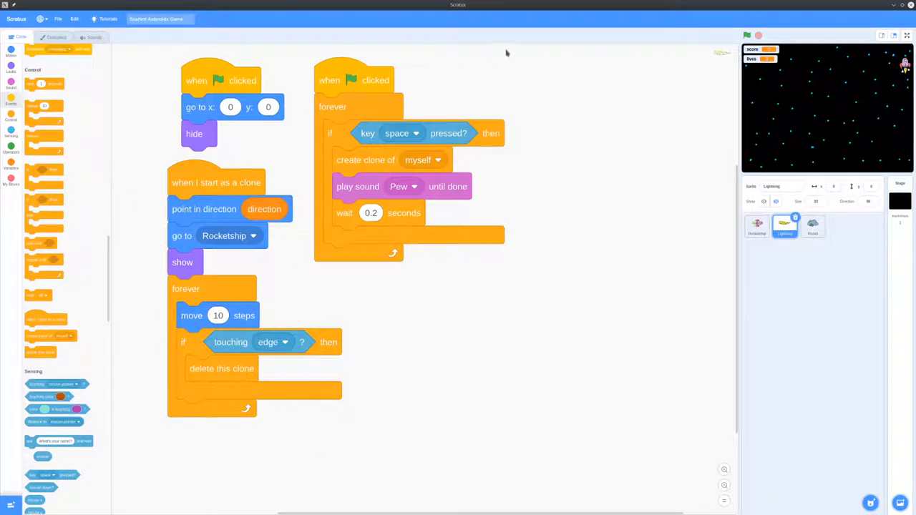
mouse_move(310, 400)
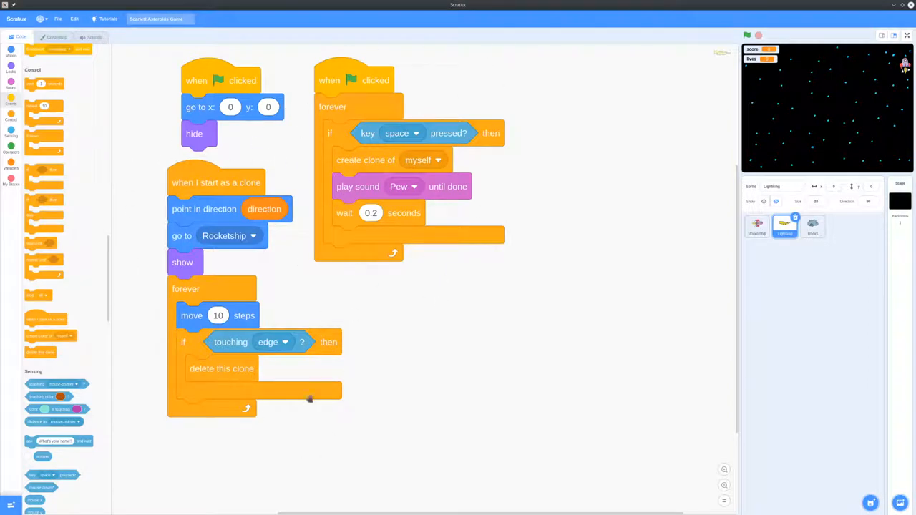
mouse_move(249, 431)
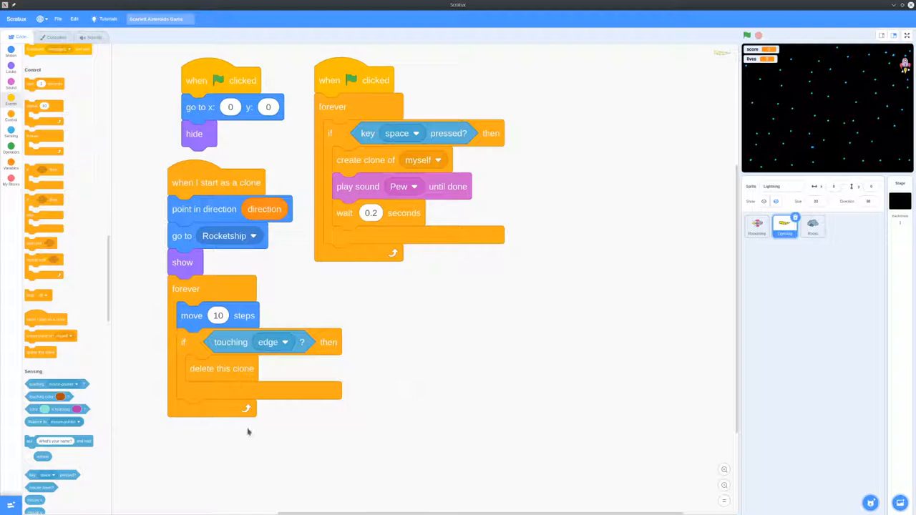
mouse_move(257, 426)
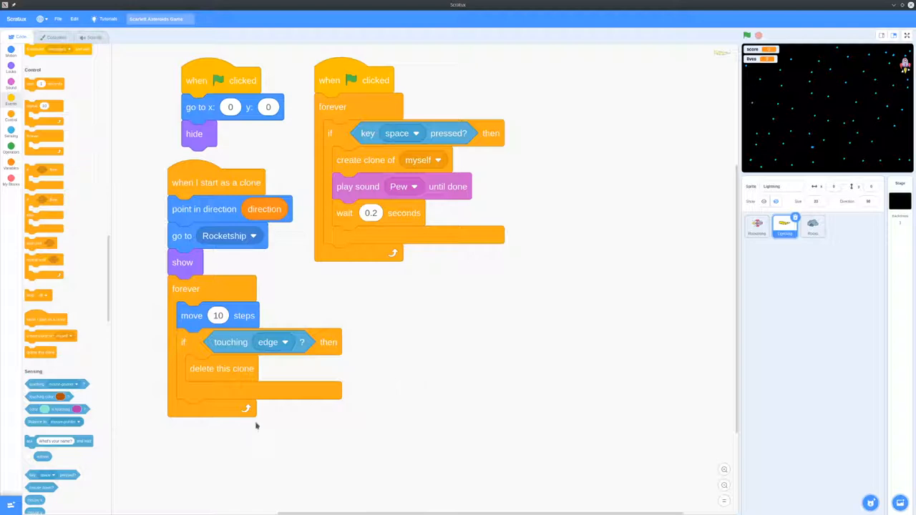
mouse_move(625, 313)
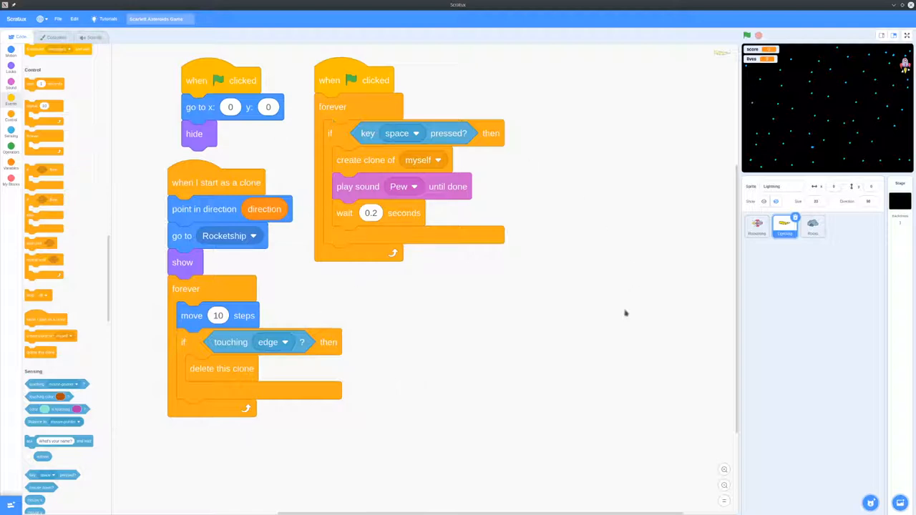
mouse_move(341, 161)
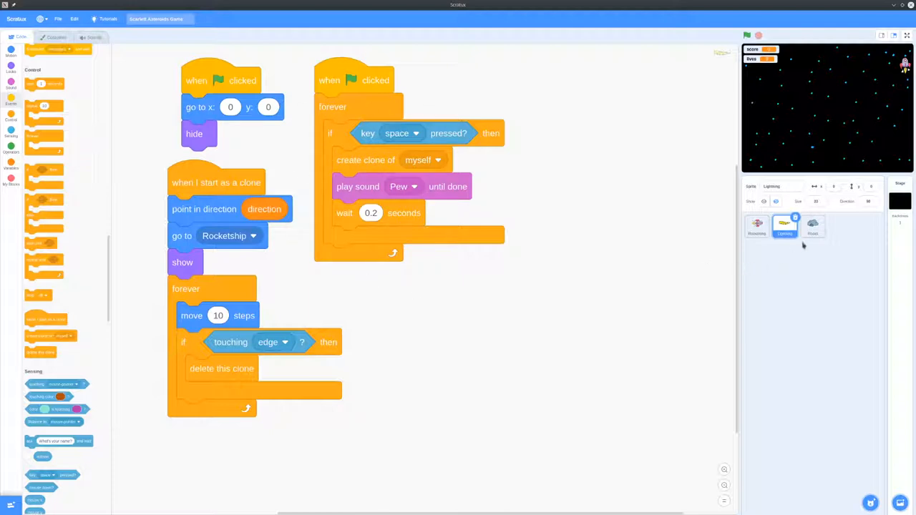
left_click(812, 225)
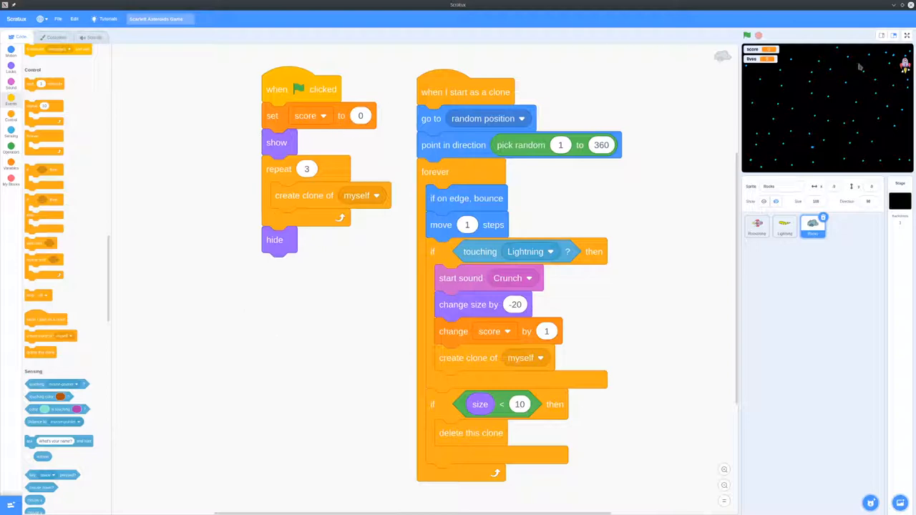
Step: Make the stage full screen and play the asteroids game to GAME OVER, score 28
left_click(908, 35)
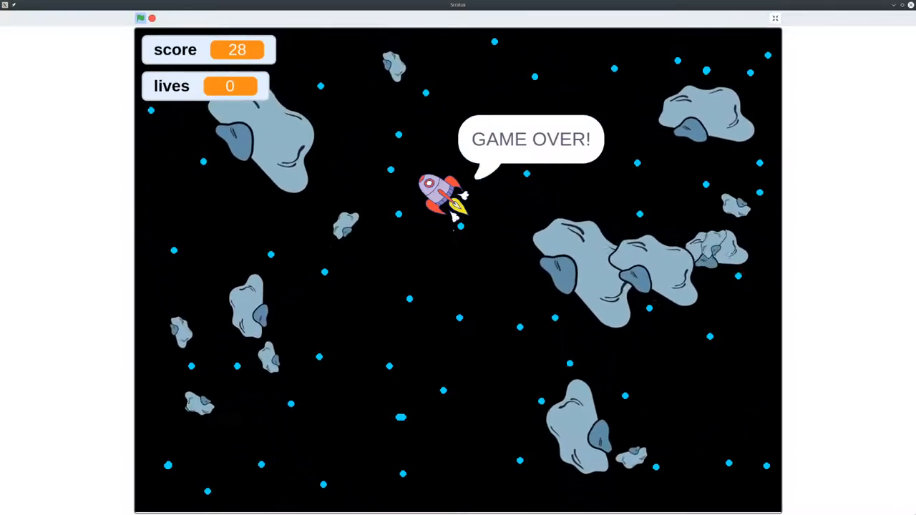
Step: Stop the game, clearing the rocks and the GAME OVER message
left_click(141, 18)
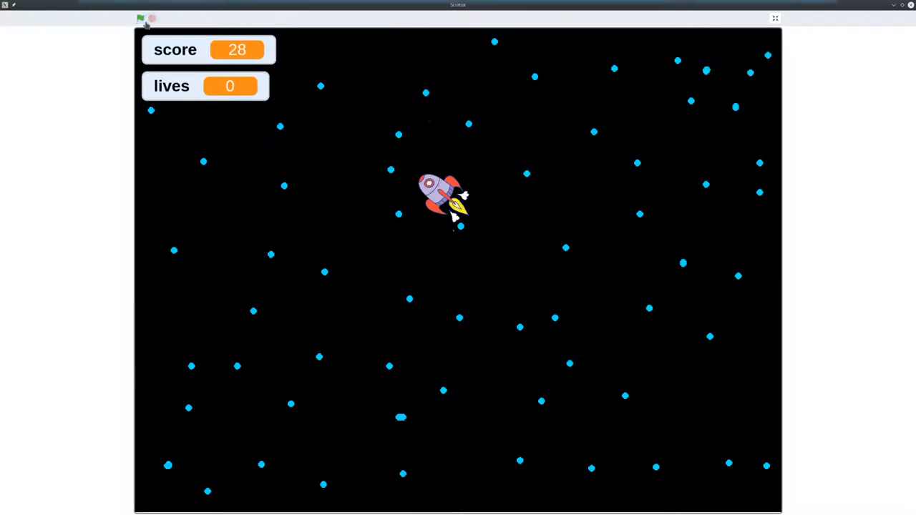
mouse_move(151, 18)
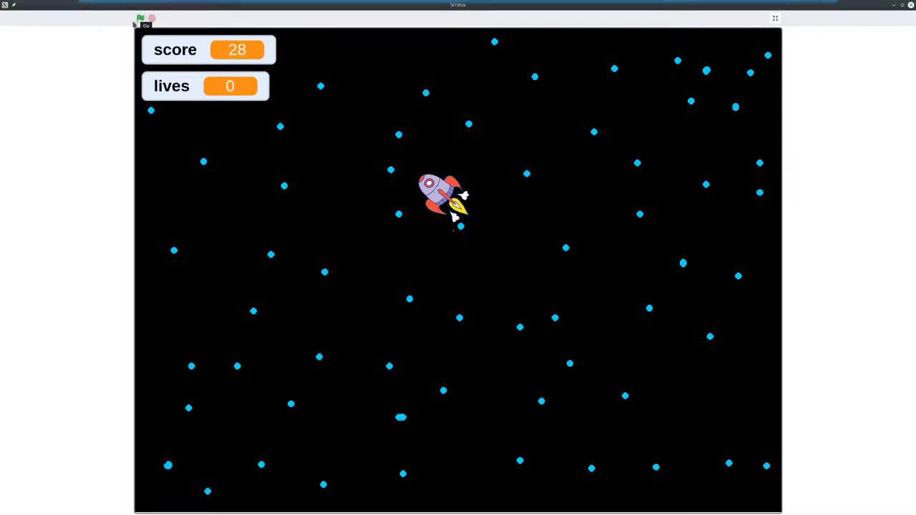
Step: Run the project again from the green flag, resetting score to 0 and lives to 9
left_click(140, 18)
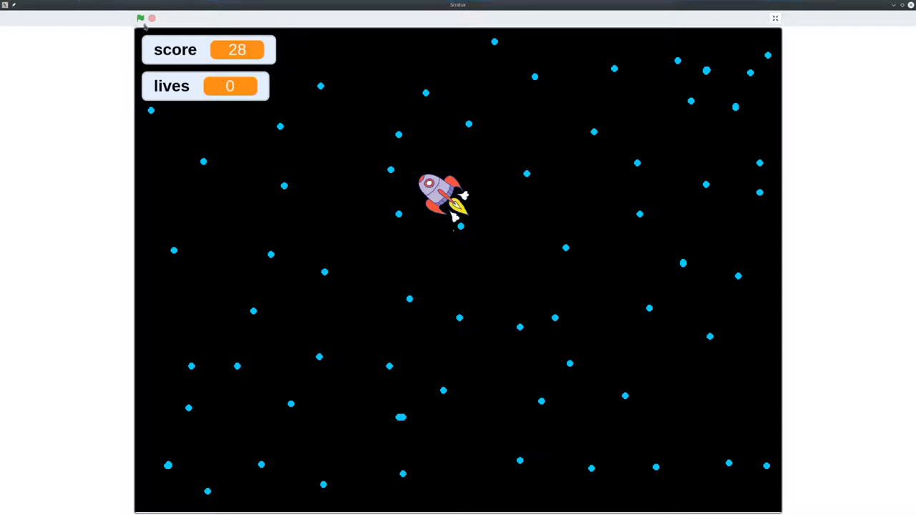
left_click(141, 18)
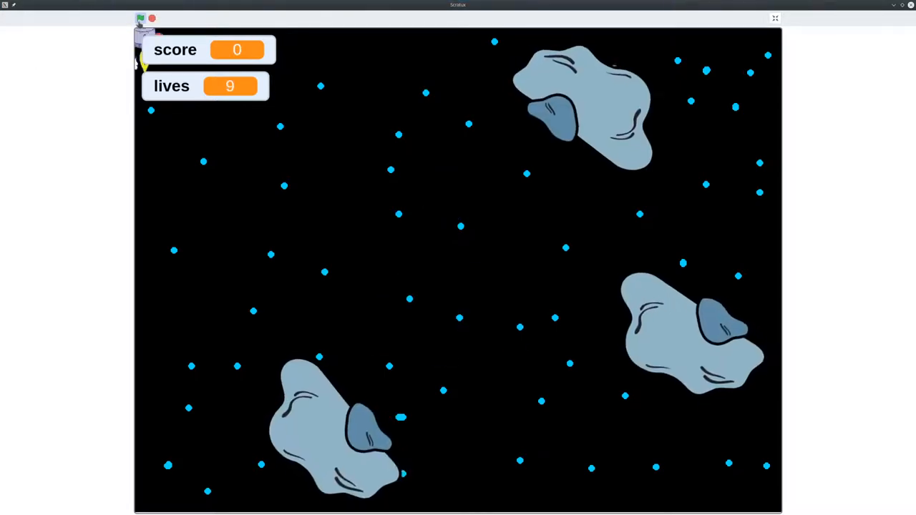